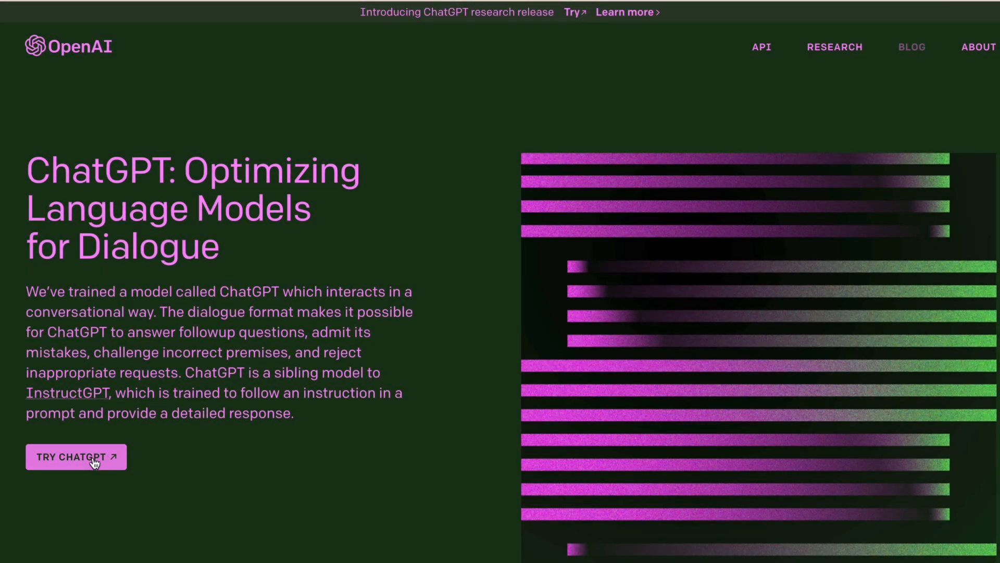
From the announcement page, go to TRY CHATGPT and sign up with a Microsoft account
{"action": "left_click", "coordinate": [75, 457]}
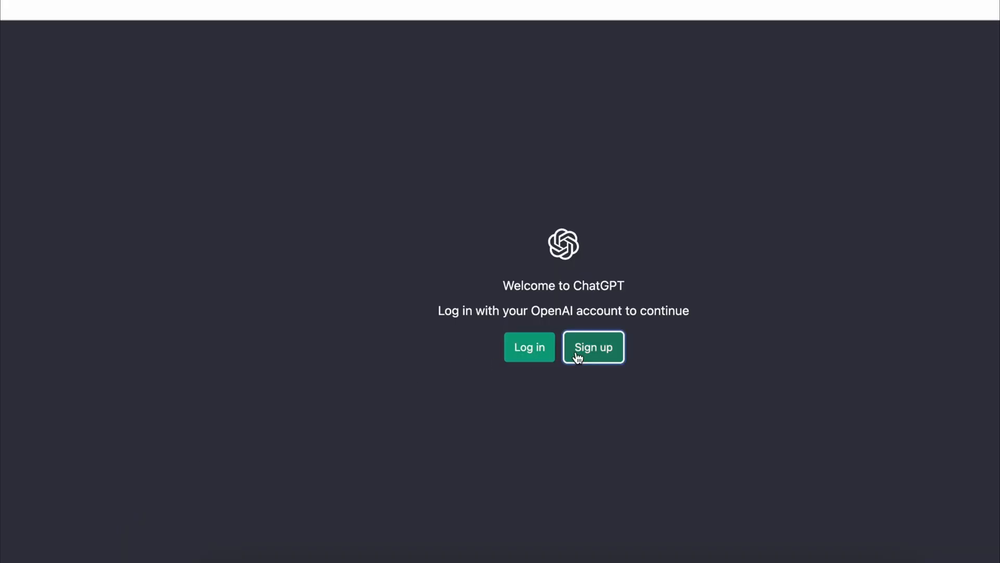
{"action": "left_click", "coordinate": [593, 347]}
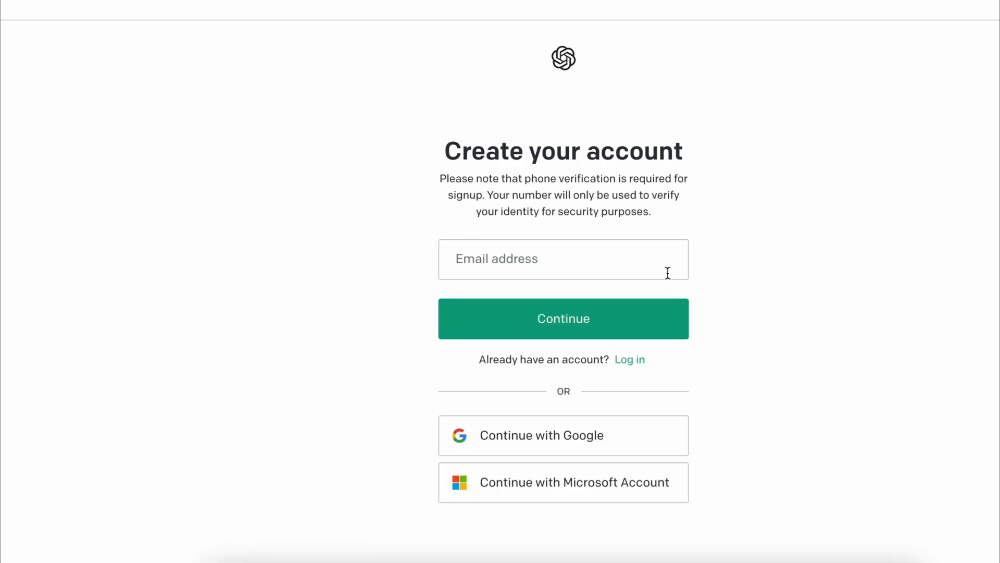
{"action": "mouse_move", "coordinate": [573, 482]}
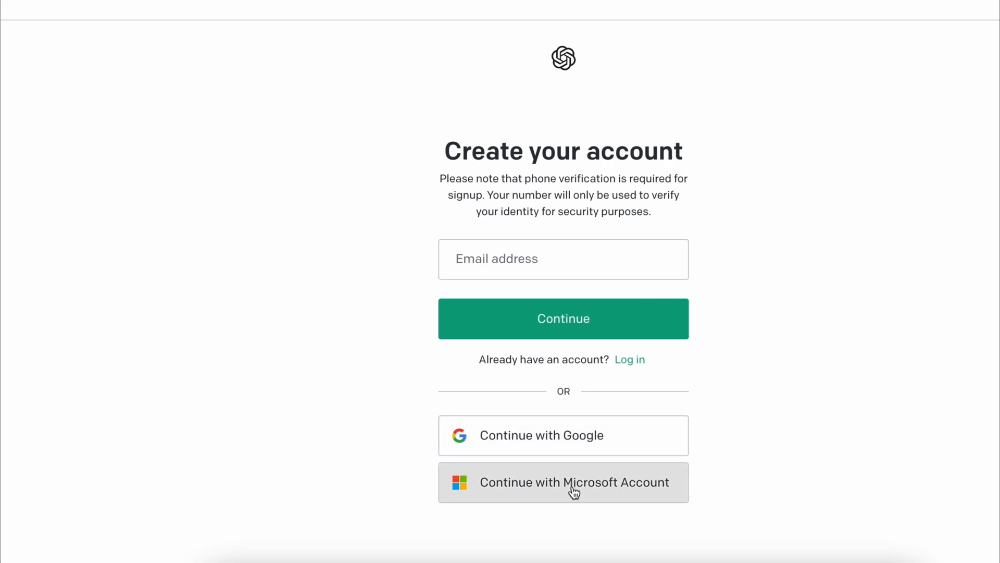
{"action": "left_click", "coordinate": [562, 481]}
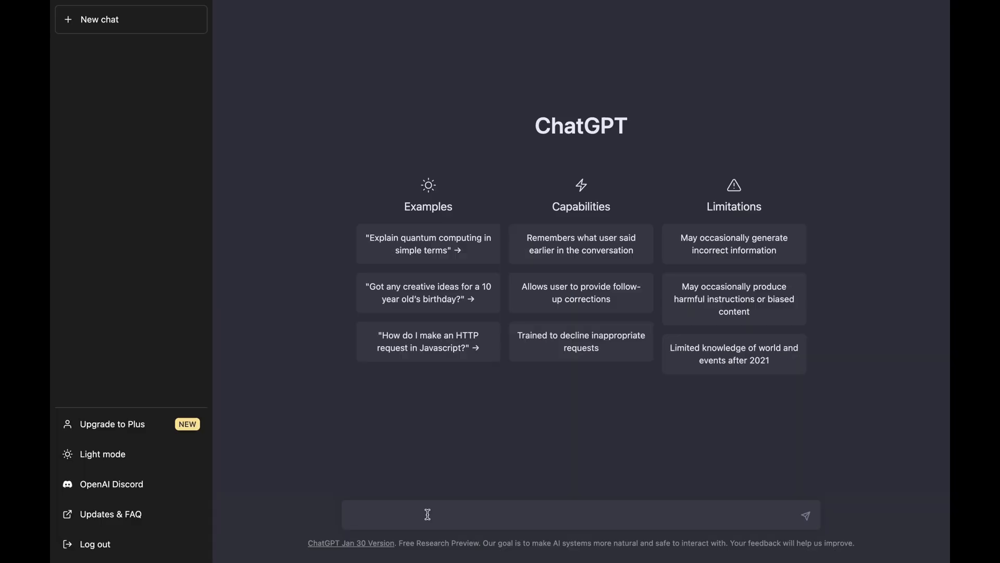
Greet ChatGPT, then ask what a Chrome extension is, the build steps, and some extension ideas
{"action": "type", "text": "Hi"}
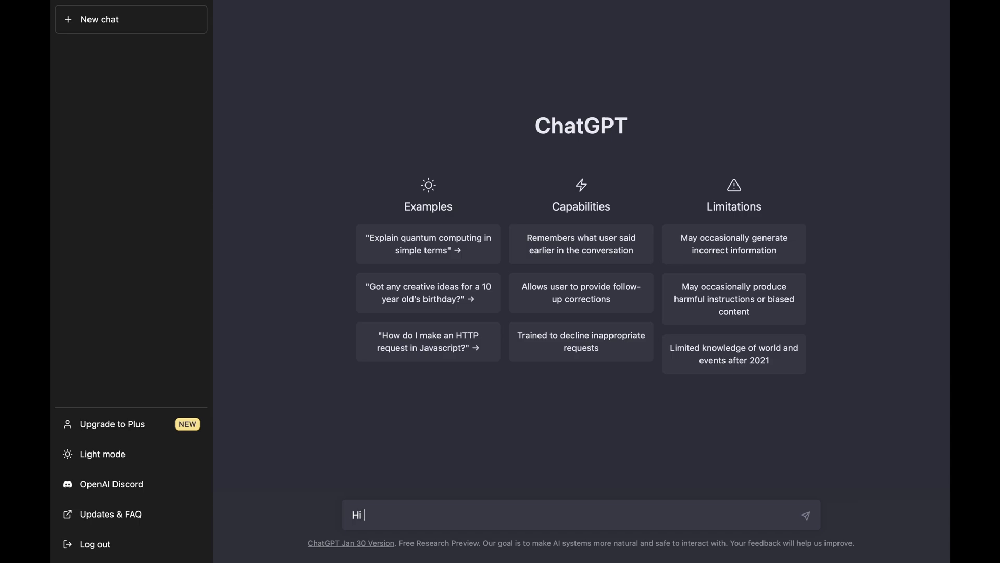
{"action": "type", "text": "ChatGPT, wh"}
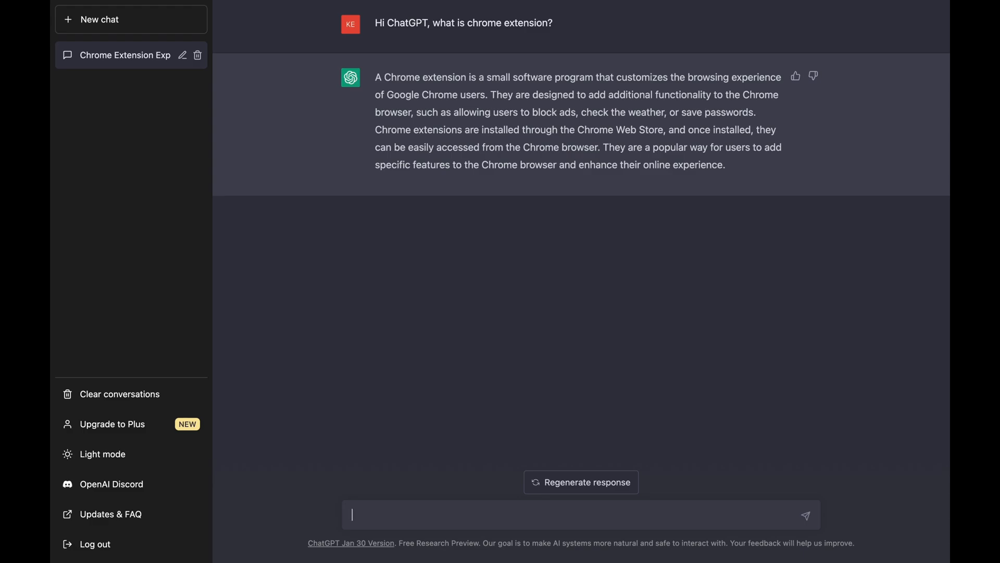
{"action": "type", "text": "What are the"}
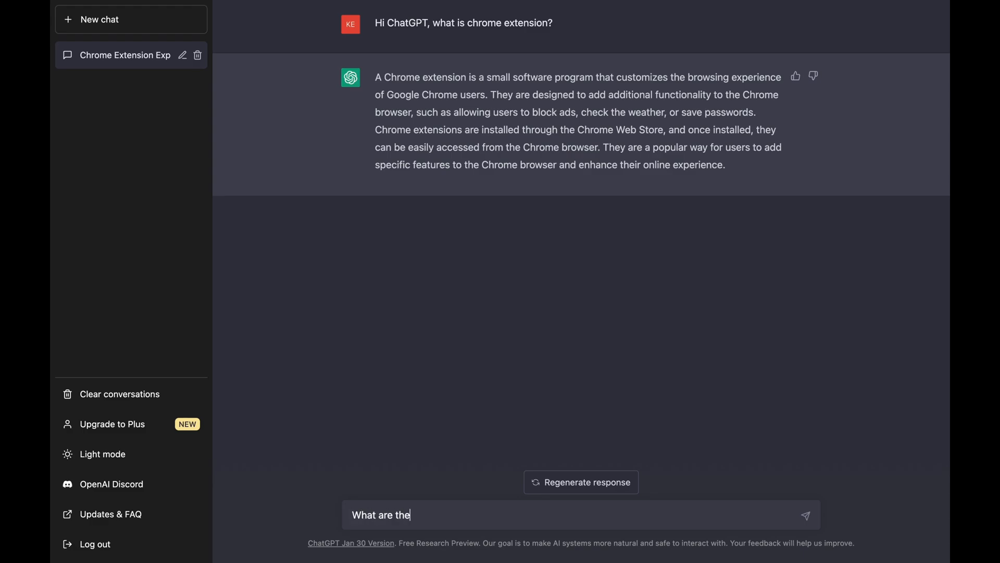
{"action": "type", "text": "steps to build"}
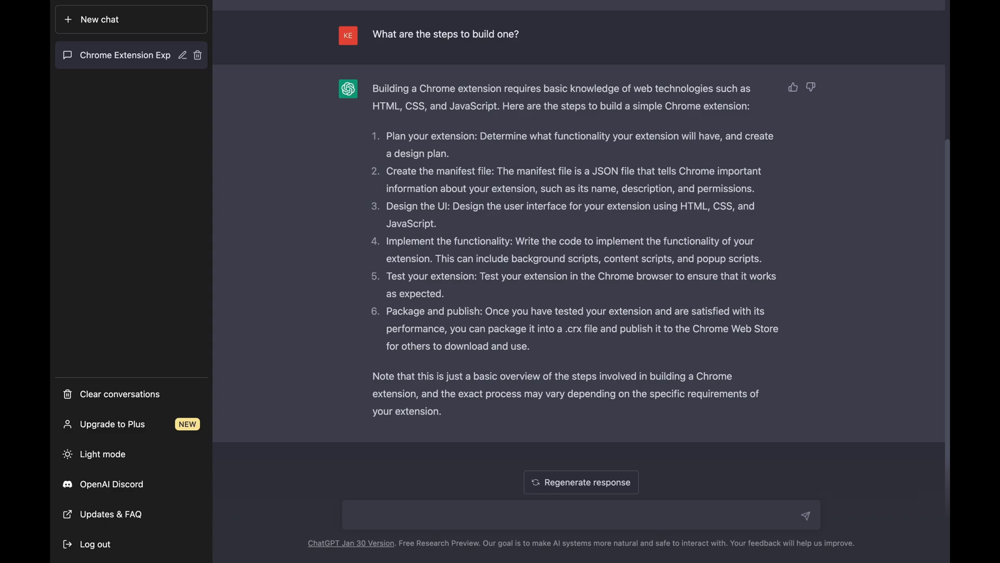
{"action": "mouse_move", "coordinate": [308, 321]}
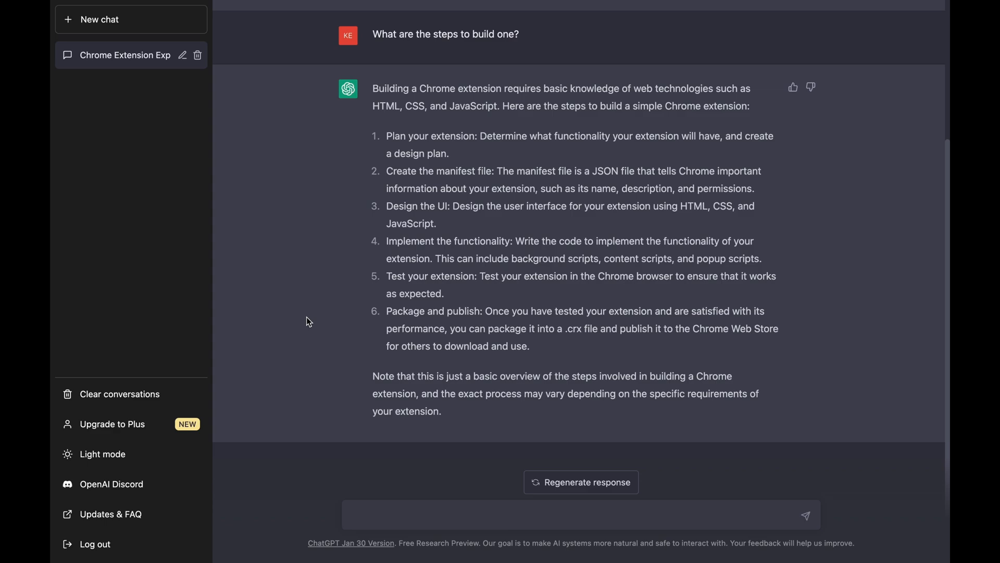
{"action": "mouse_move", "coordinate": [488, 522]}
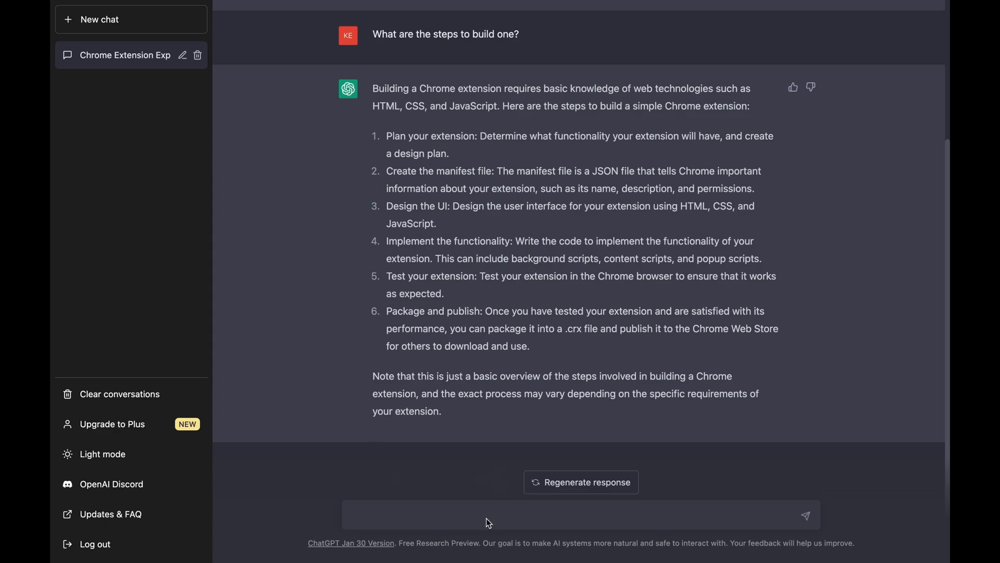
{"action": "type", "text": "Nice. What are s"}
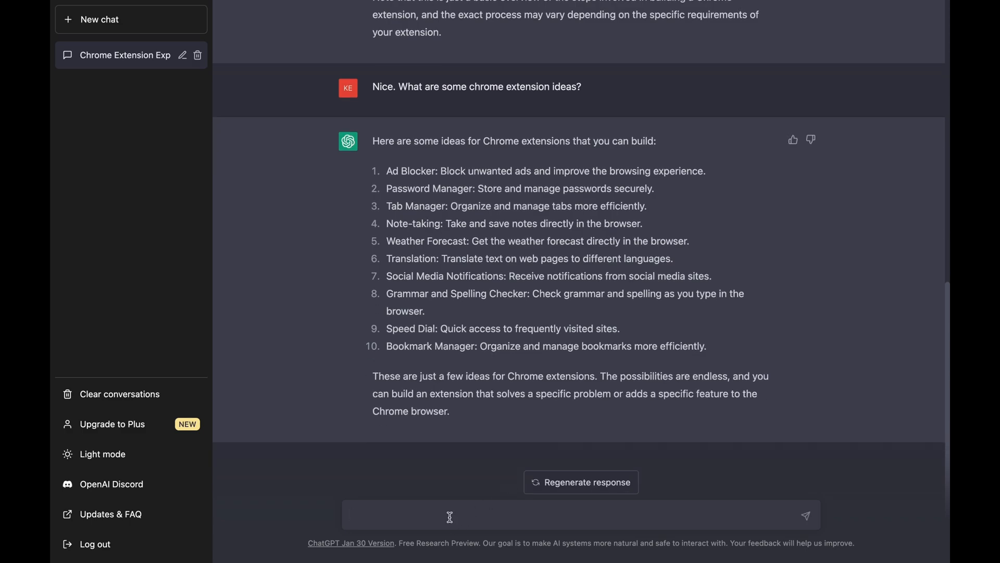
Browse Momentum's store screenshots, add the extension to Chrome, and open a new tab
{"action": "left_click", "coordinate": [855, 5]}
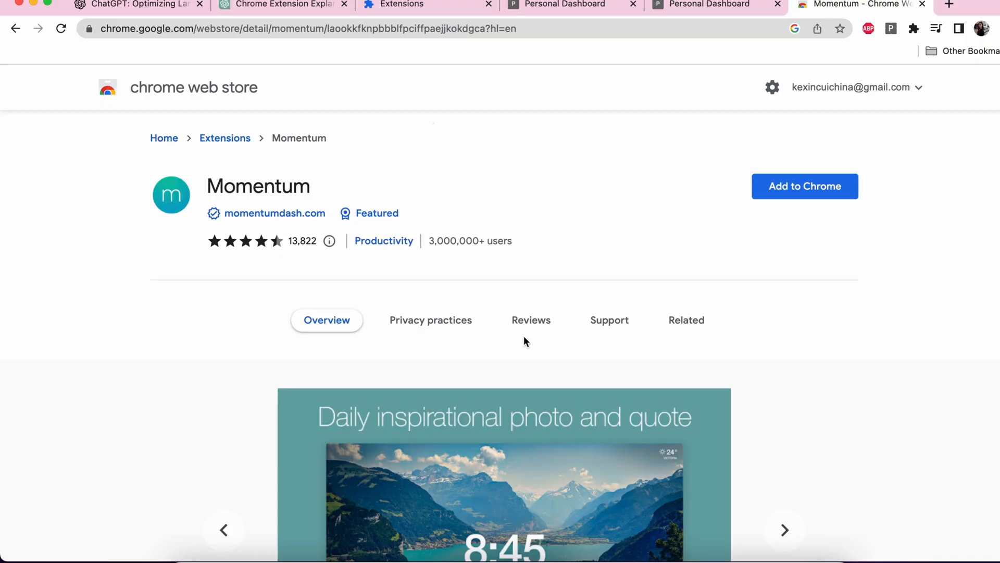
{"action": "scroll", "scroll_direction": "down", "scroll_amount": 3}
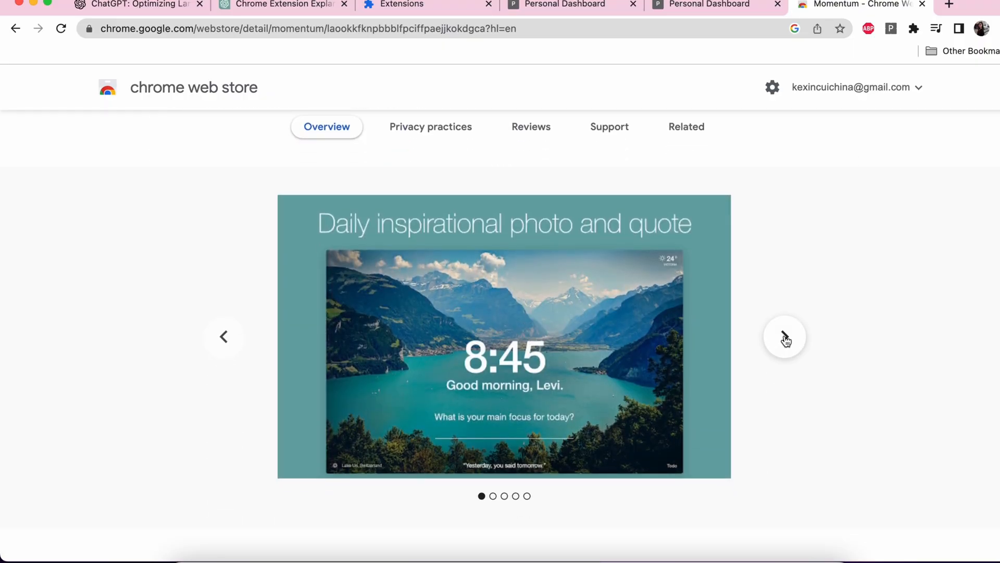
{"action": "left_click", "coordinate": [784, 338]}
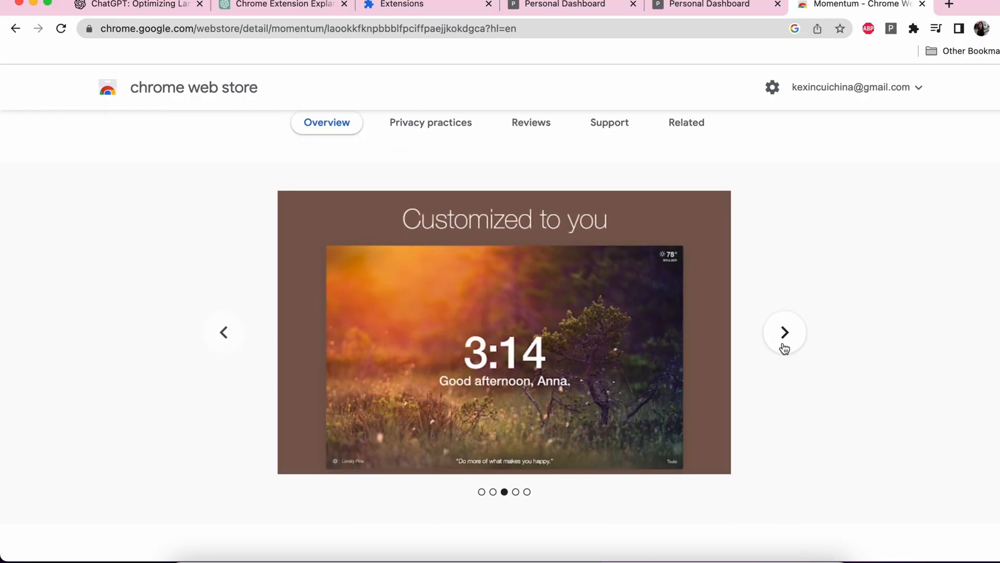
{"action": "left_click", "coordinate": [814, 186]}
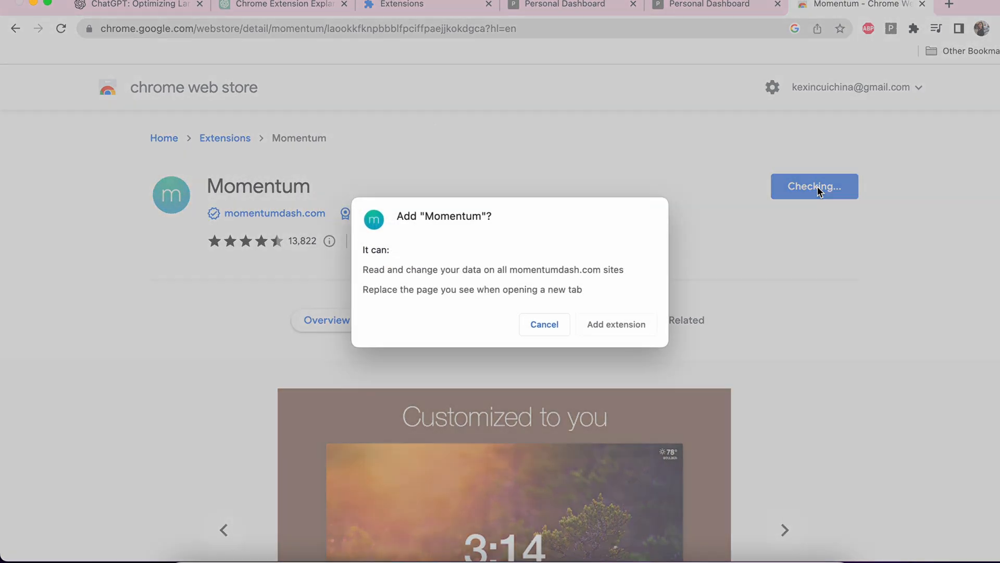
{"action": "left_click", "coordinate": [616, 324]}
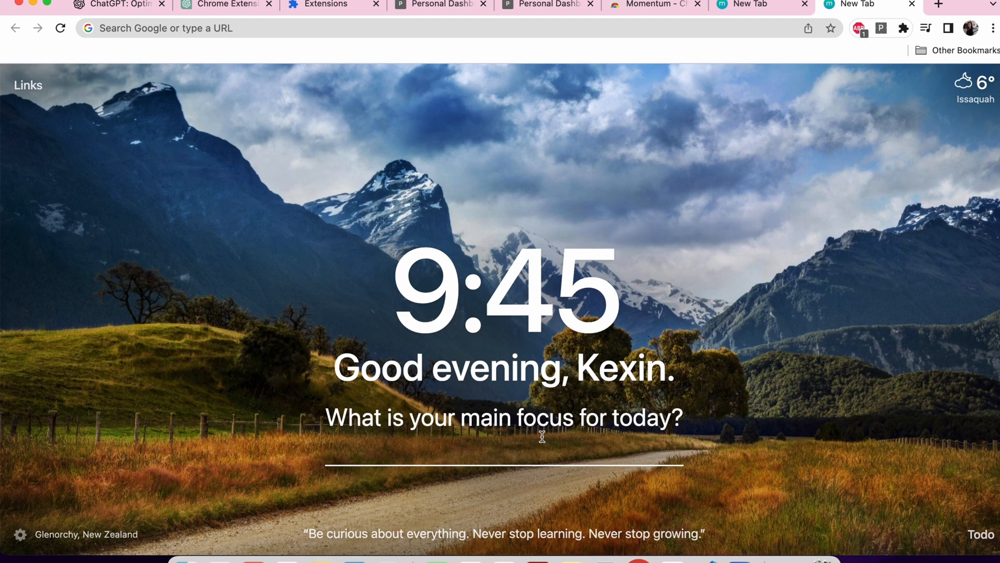
{"action": "left_click", "coordinate": [504, 451]}
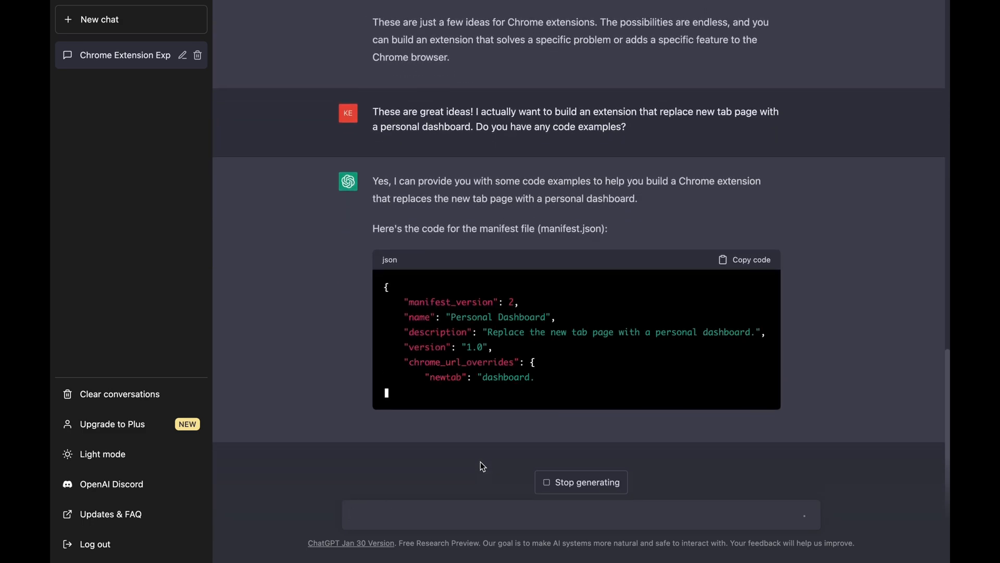
Scroll down ChatGPT's reply to the dashboard.html block and copy its code
{"action": "scroll", "scroll_direction": "down", "scroll_amount": 3}
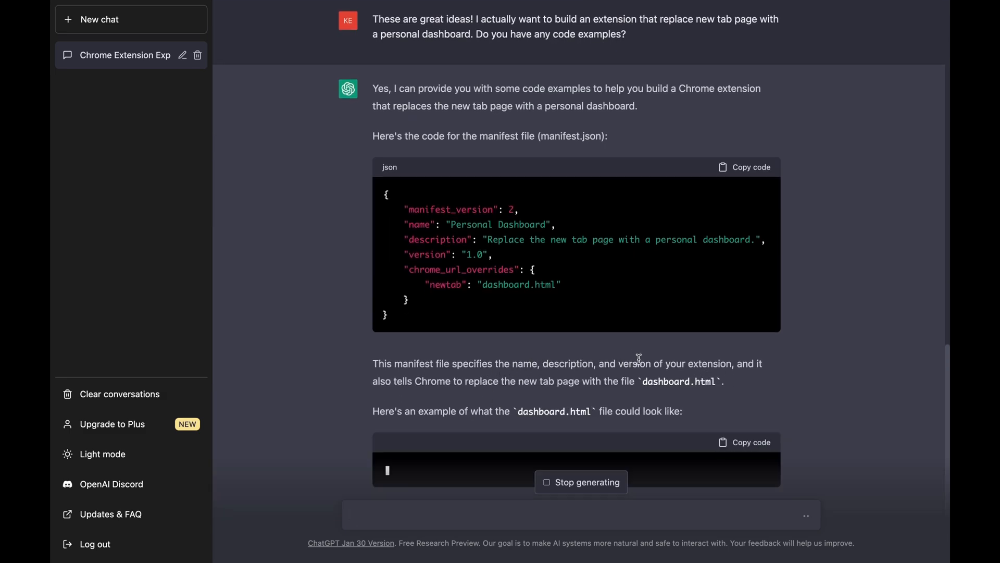
{"action": "scroll", "scroll_direction": "down", "scroll_amount": 3}
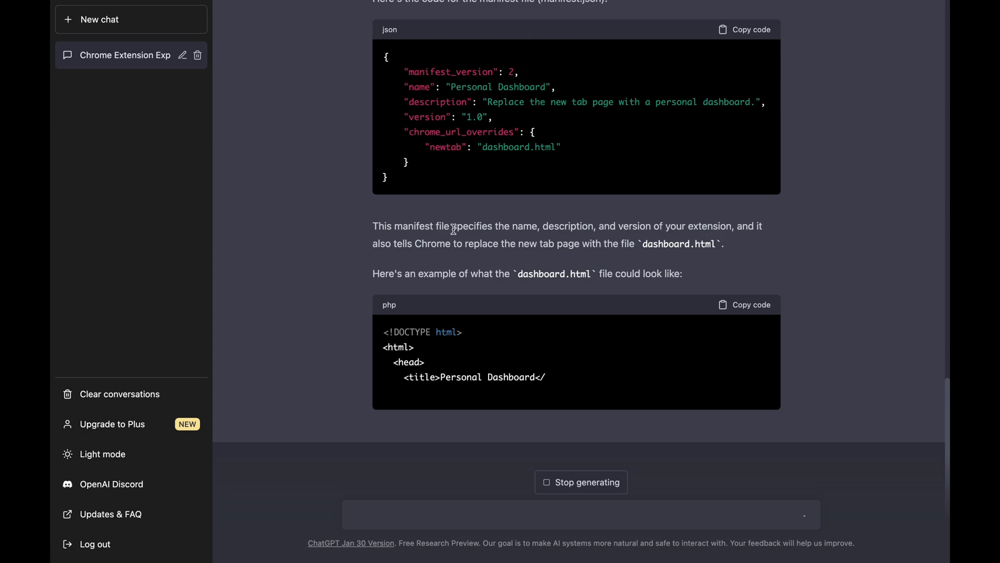
{"action": "scroll", "scroll_direction": "down", "scroll_amount": 3}
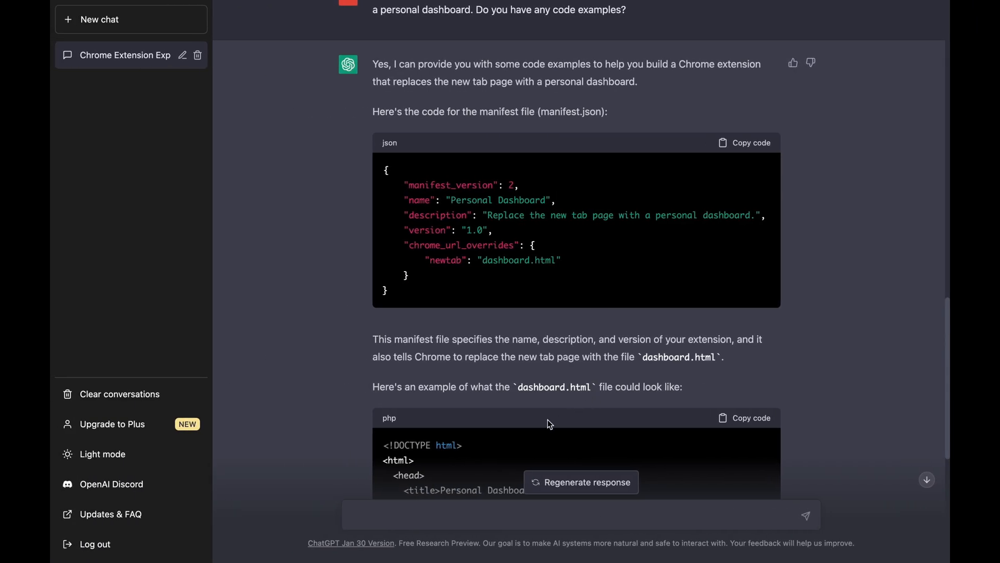
{"action": "left_click", "coordinate": [744, 417]}
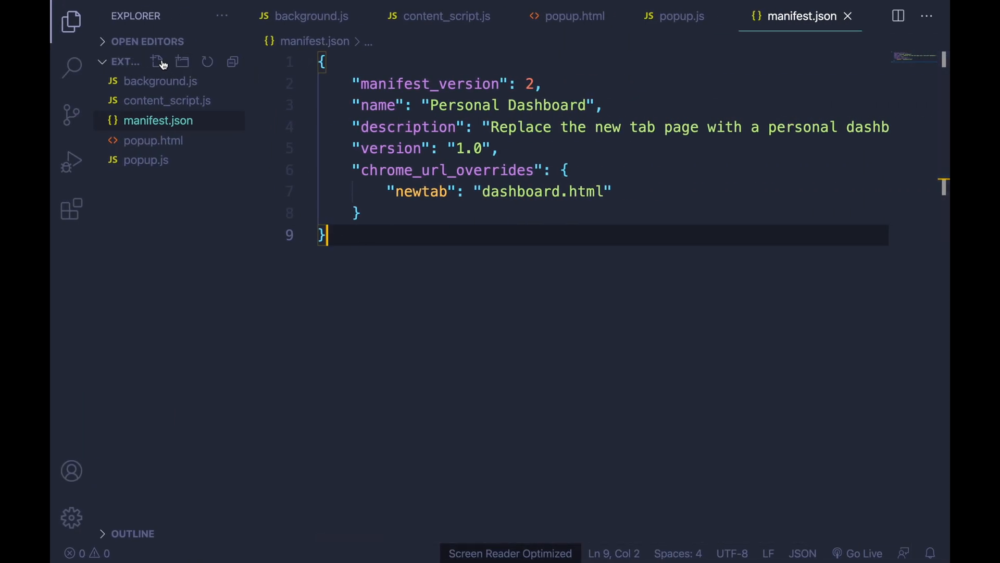
Name the new file in the extension folder dashboard.html
{"action": "type", "text": "dashbo"}
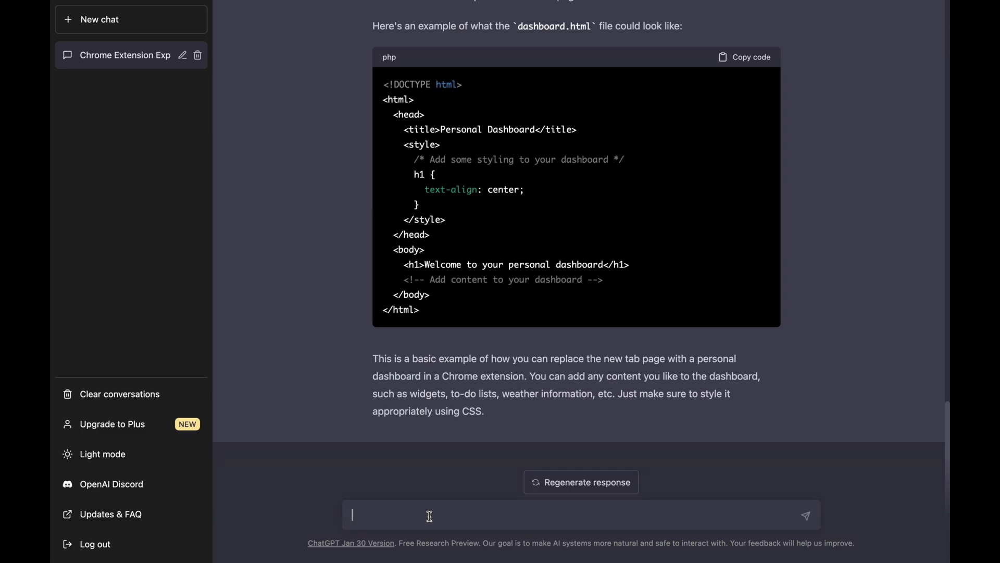
Ask ChatGPT 'how about popup and content script in this example' and scroll through the answer
{"action": "type", "text": "how about"}
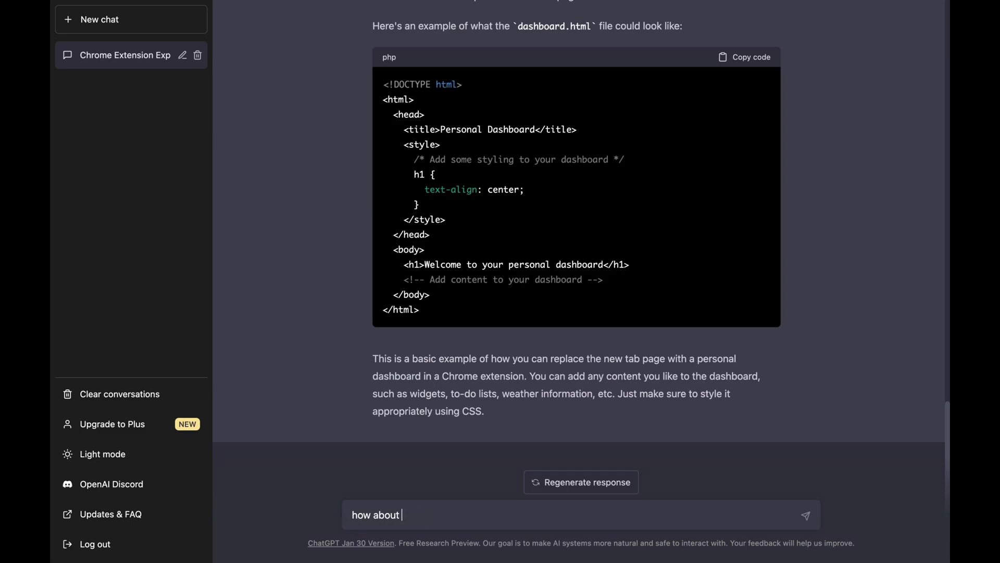
{"action": "type", "text": "popup and conten"}
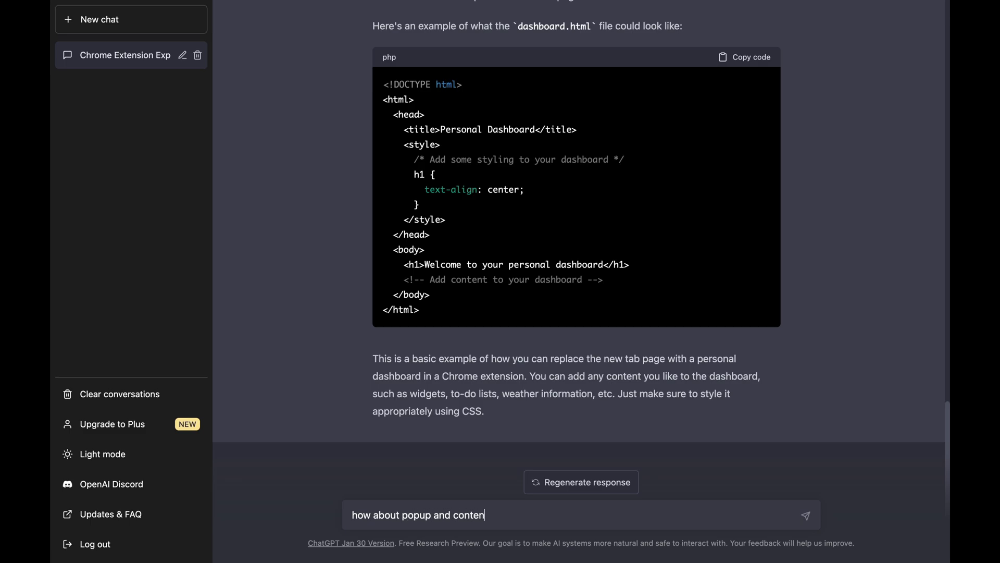
{"action": "type", "text": "script in this ex"}
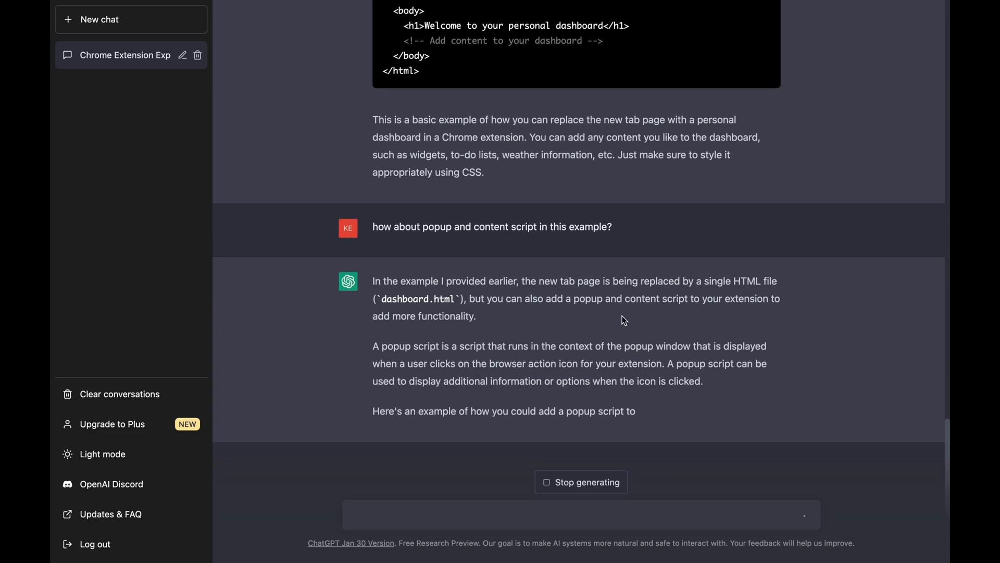
{"action": "scroll", "scroll_direction": "down", "scroll_amount": 3}
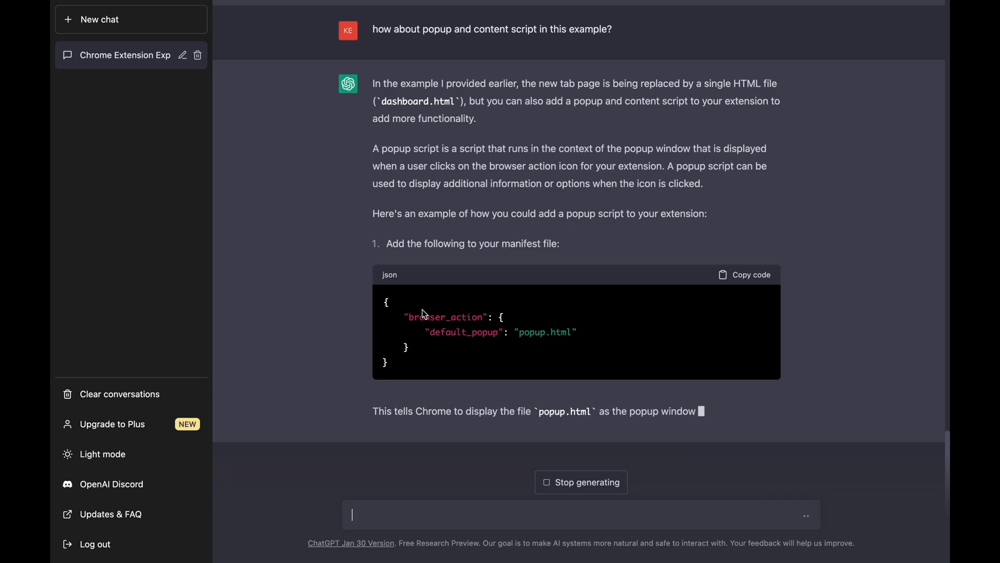
{"action": "scroll", "scroll_direction": "down", "scroll_amount": 3}
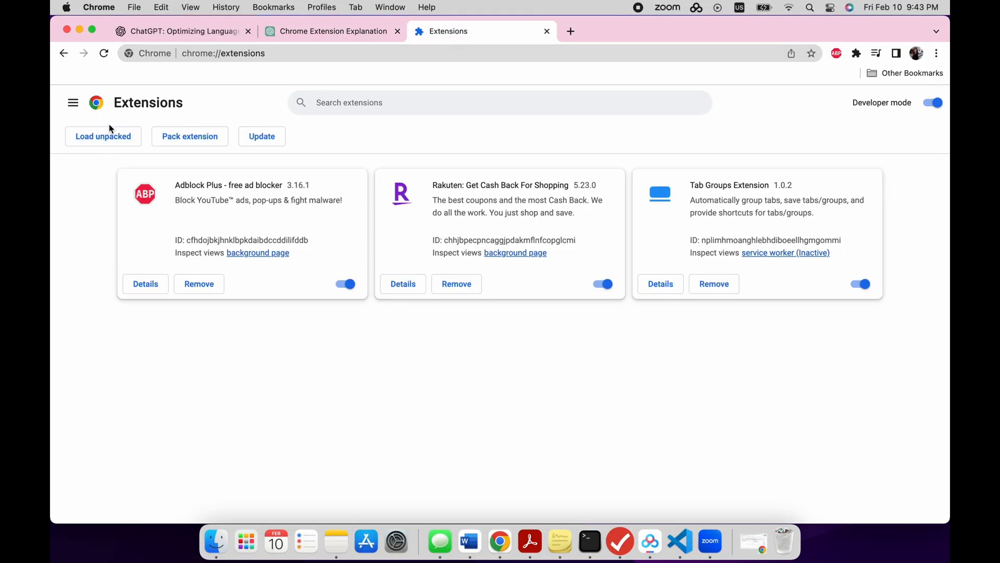
Use Load unpacked on chrome://extensions and select the extensionGPT folder
{"action": "left_click", "coordinate": [103, 136]}
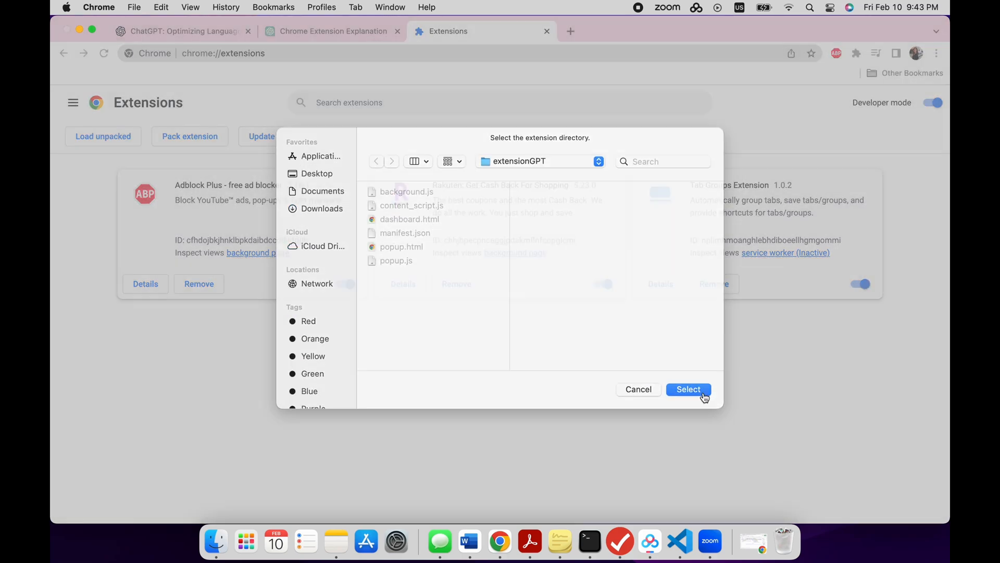
{"action": "left_click", "coordinate": [688, 389]}
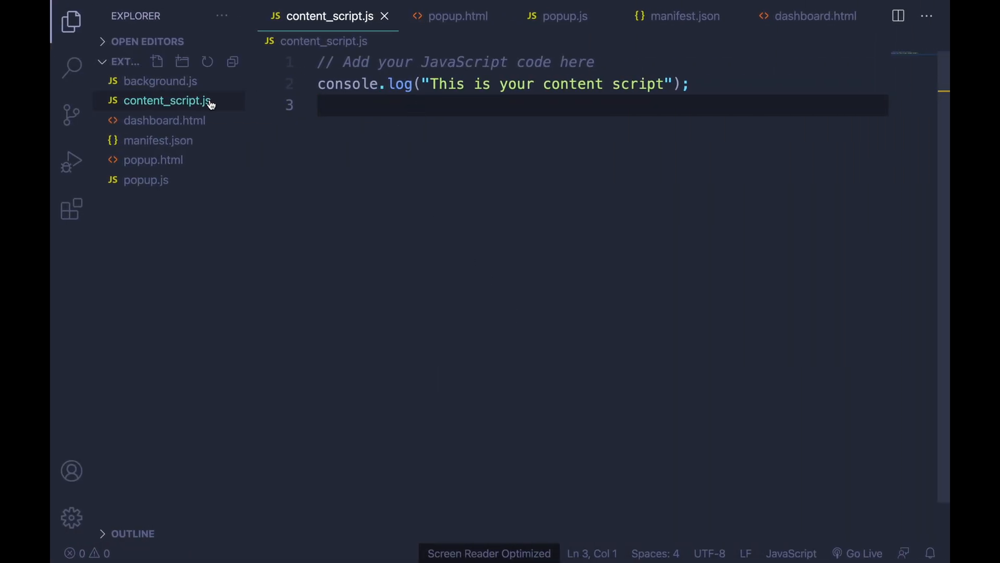
{"action": "right_click", "coordinate": [167, 100]}
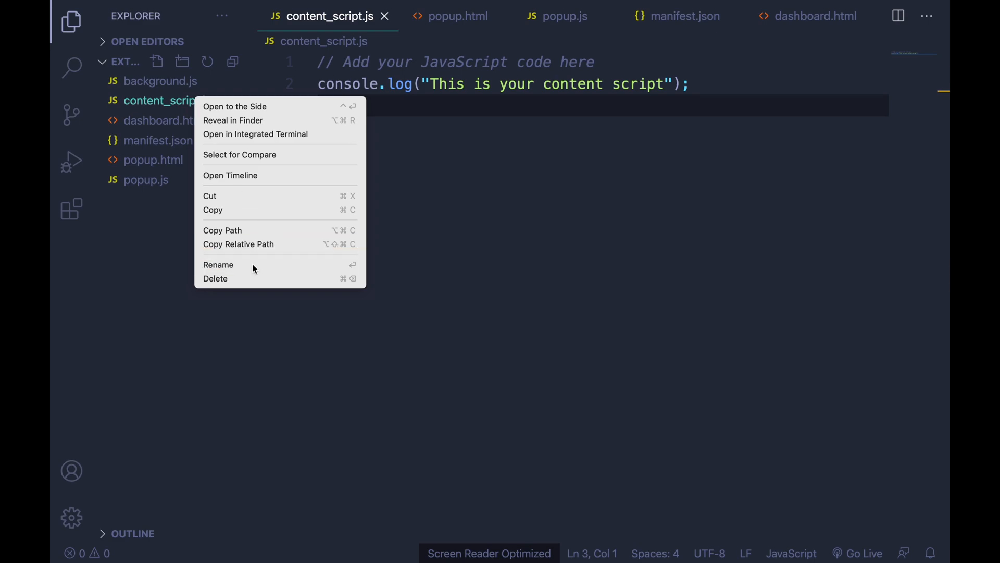
{"action": "left_click", "coordinate": [218, 264]}
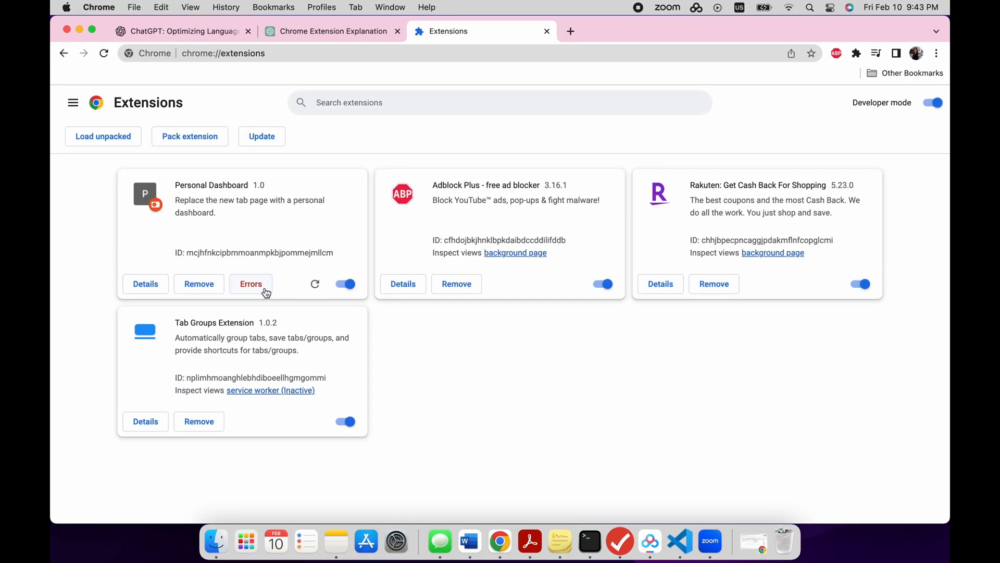
Clear the Personal Dashboard's manifest-version error, then check the extensions menu and a new tab
{"action": "left_click", "coordinate": [250, 284]}
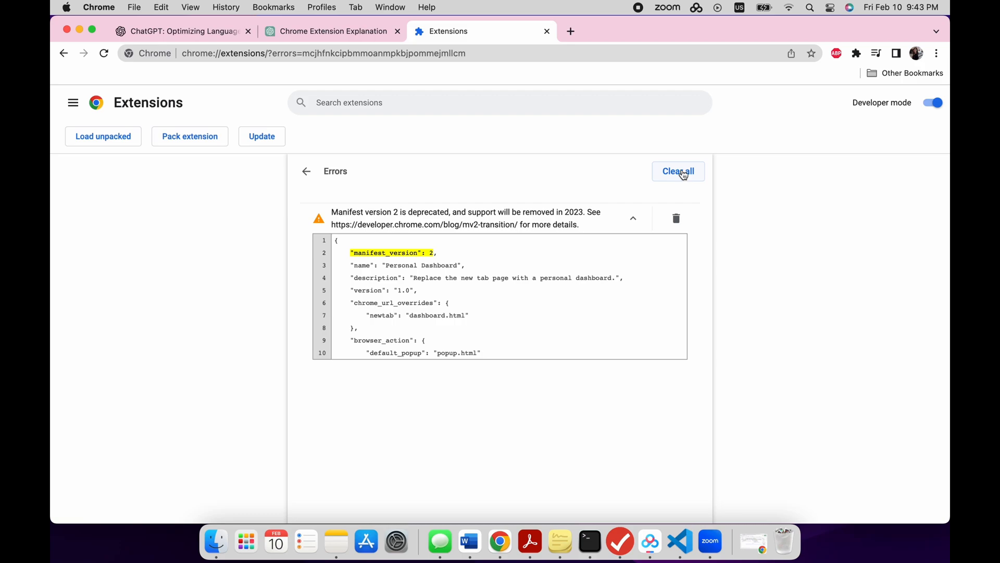
{"action": "left_click", "coordinate": [677, 171]}
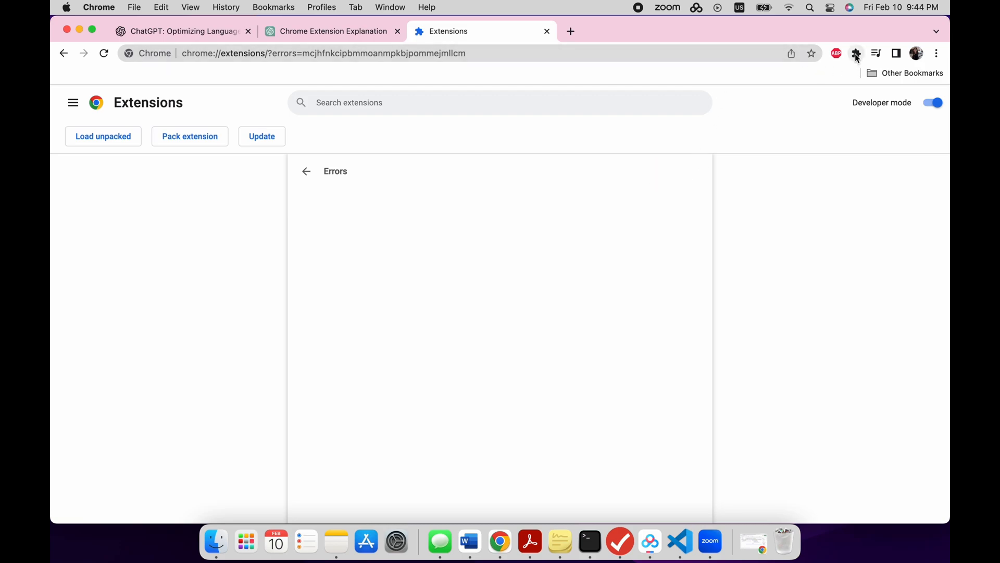
{"action": "left_click", "coordinate": [856, 54]}
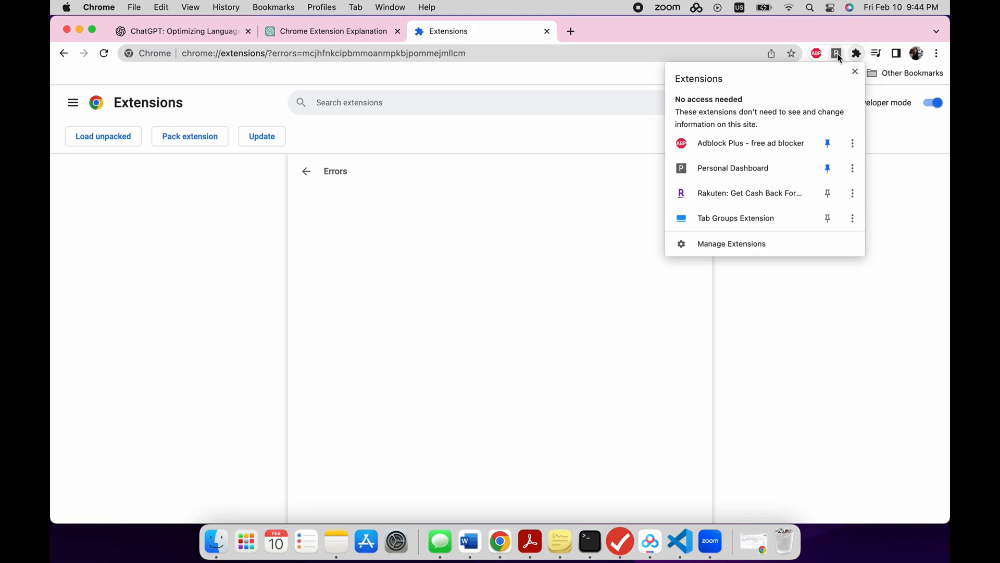
{"action": "left_click", "coordinate": [836, 53]}
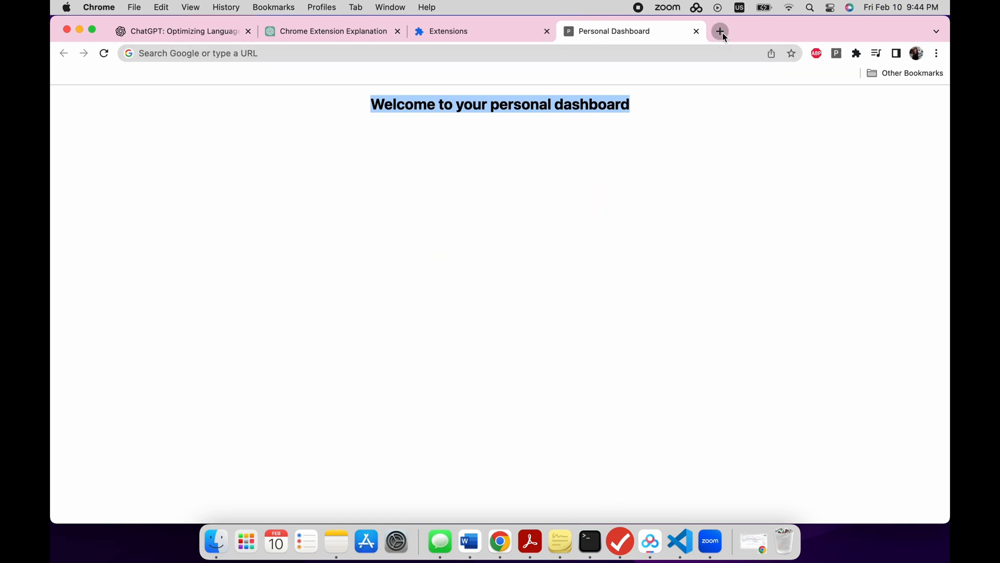
Search 'momentum extension' in a new tab, tick the explore chatGPT to-do, and return to the store tab
{"action": "left_click", "coordinate": [720, 31]}
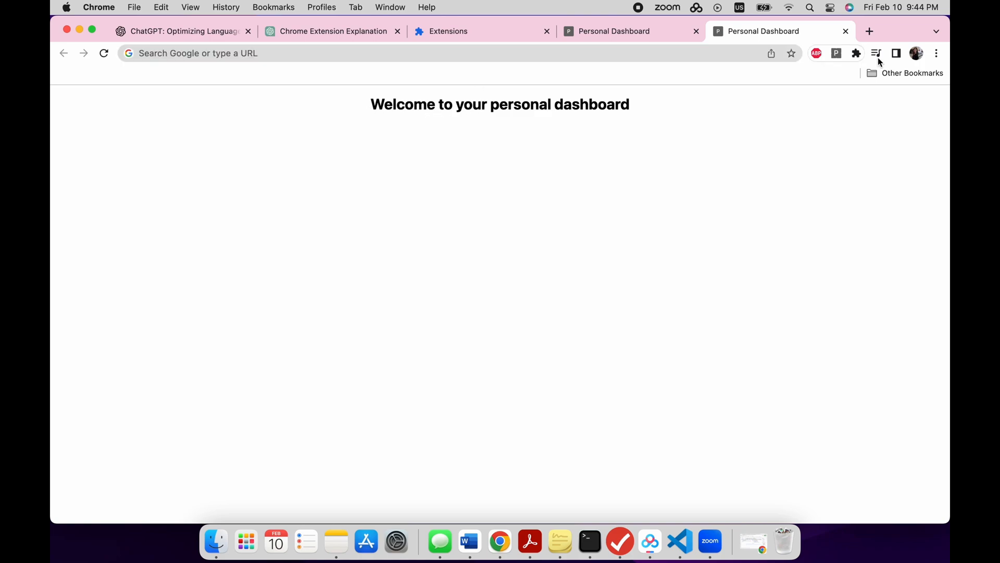
{"action": "type", "text": "momentum extension"}
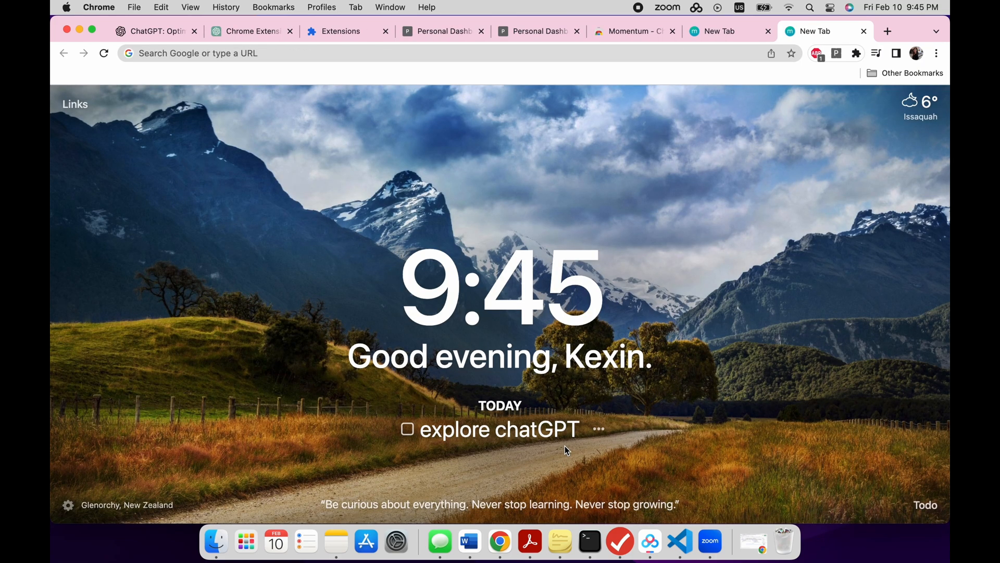
{"action": "left_click", "coordinate": [407, 429]}
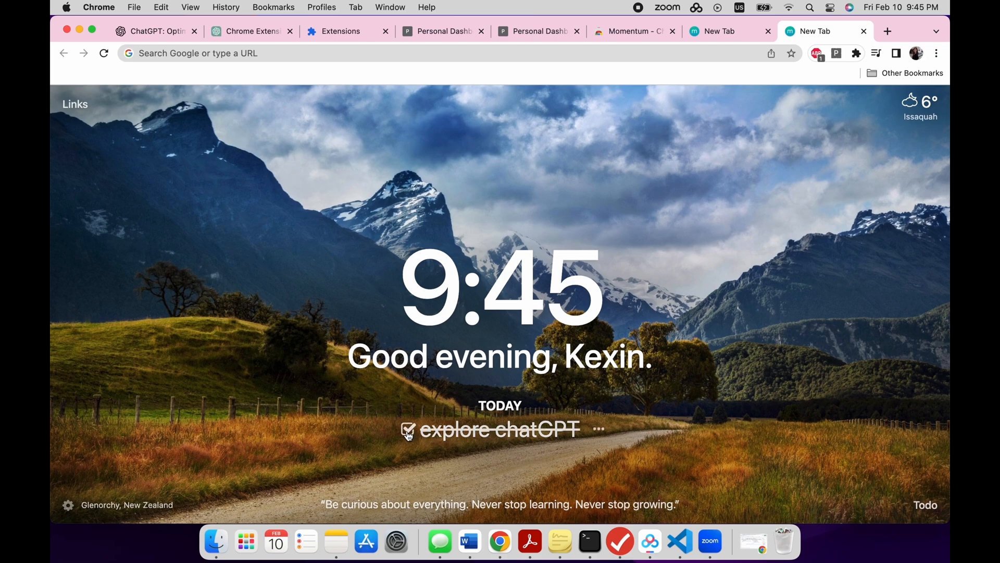
{"action": "left_click", "coordinate": [629, 30]}
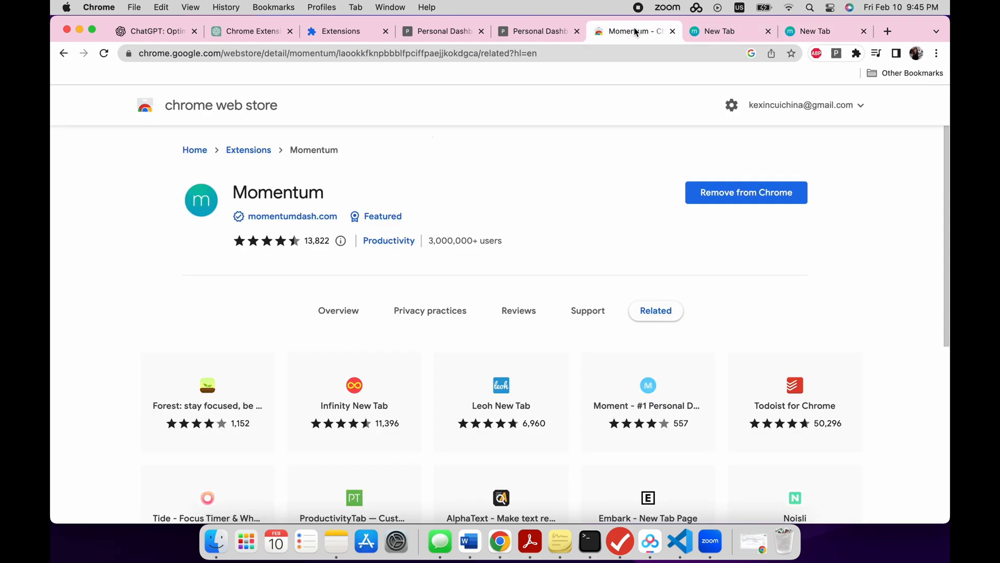